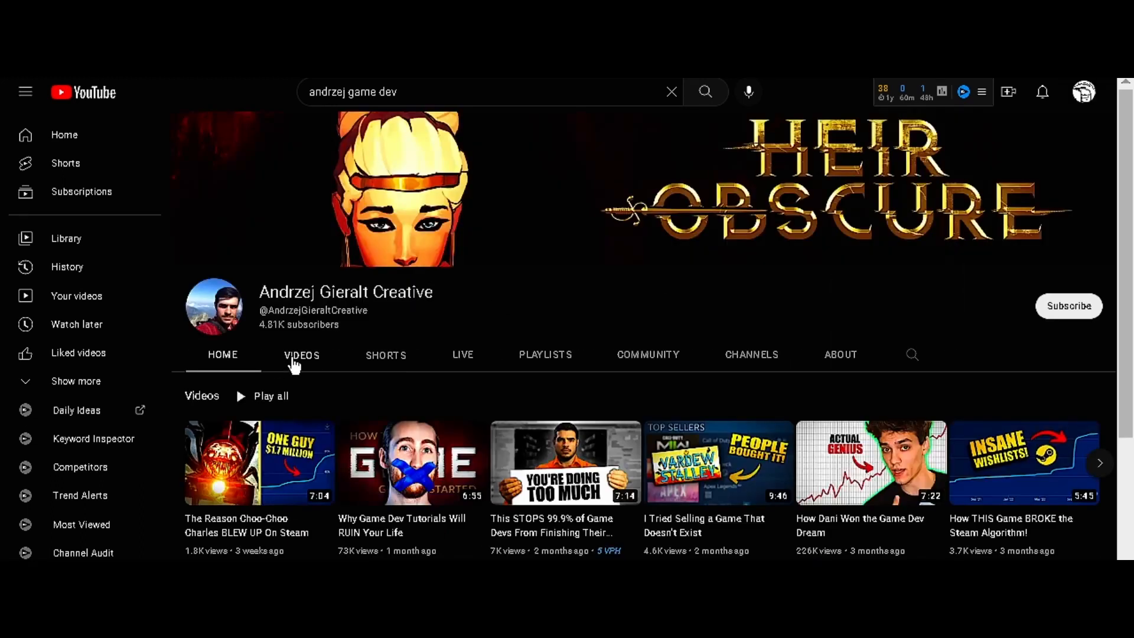
# - Show the Andrzej Gieralt Creative channel's full list of uploaded videos
pyautogui.click(302, 354)
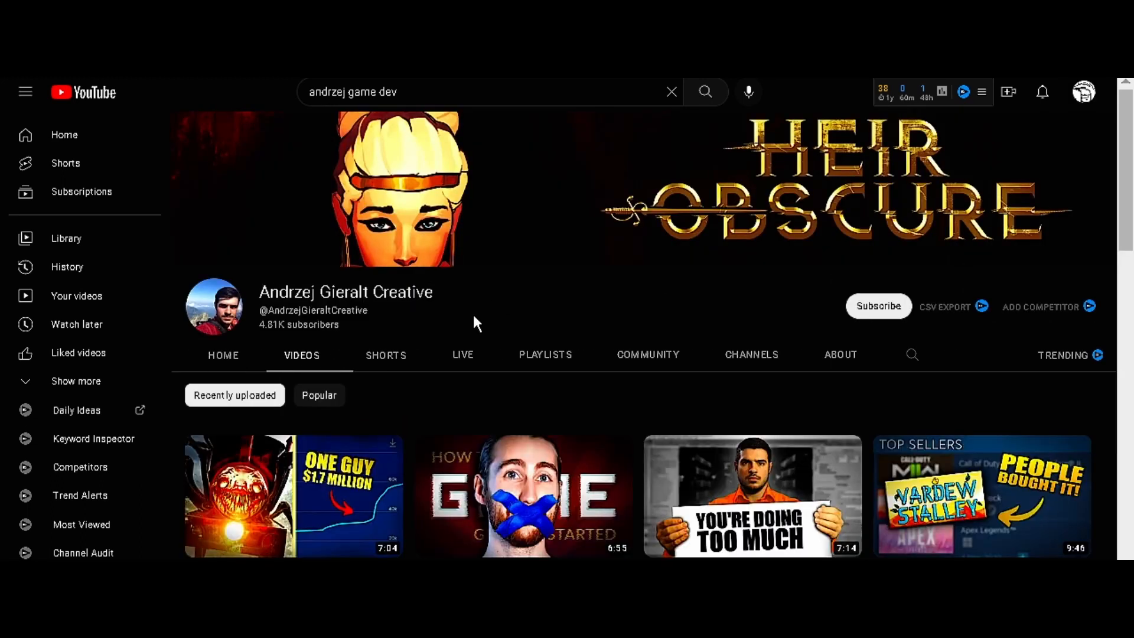
pyautogui.scroll(-3)
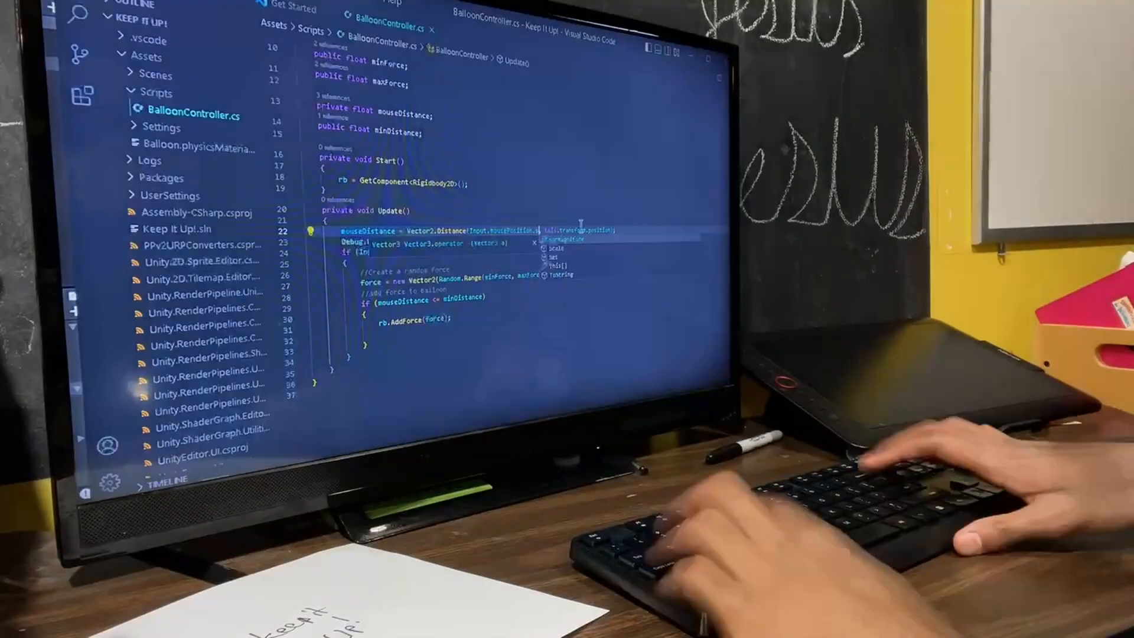
# - Add a 'public Transform hand;' field to the BalloonController script
pyautogui.write('public Transform hand;')
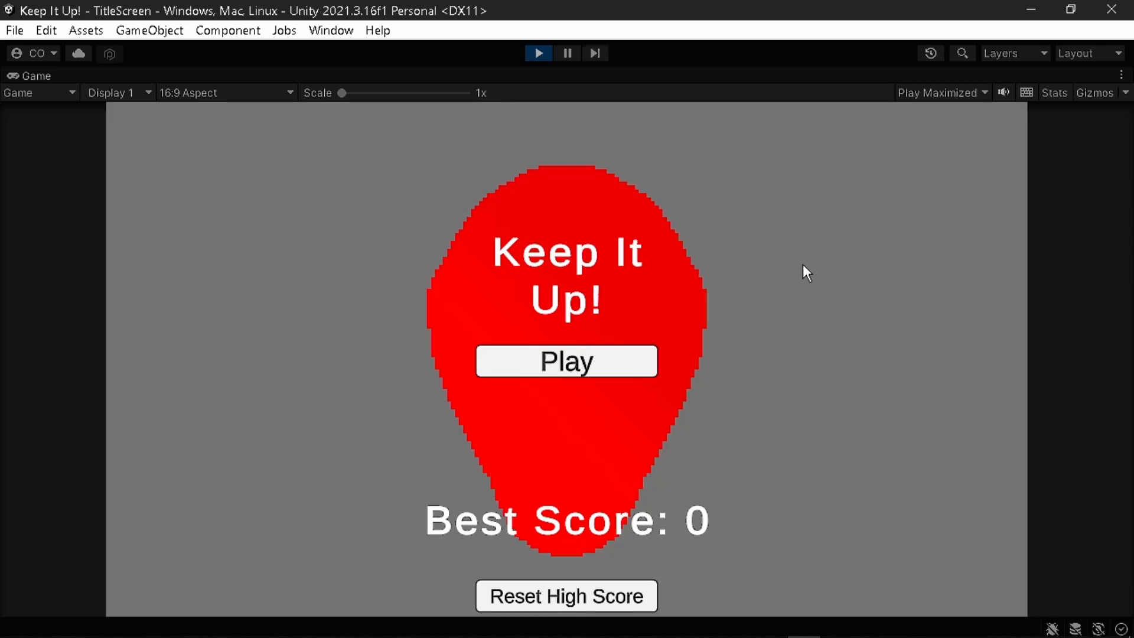
# - Start a round from the Keep It Up! title screen, reaching the balloon-and-coin area at score 0
pyautogui.click(565, 361)
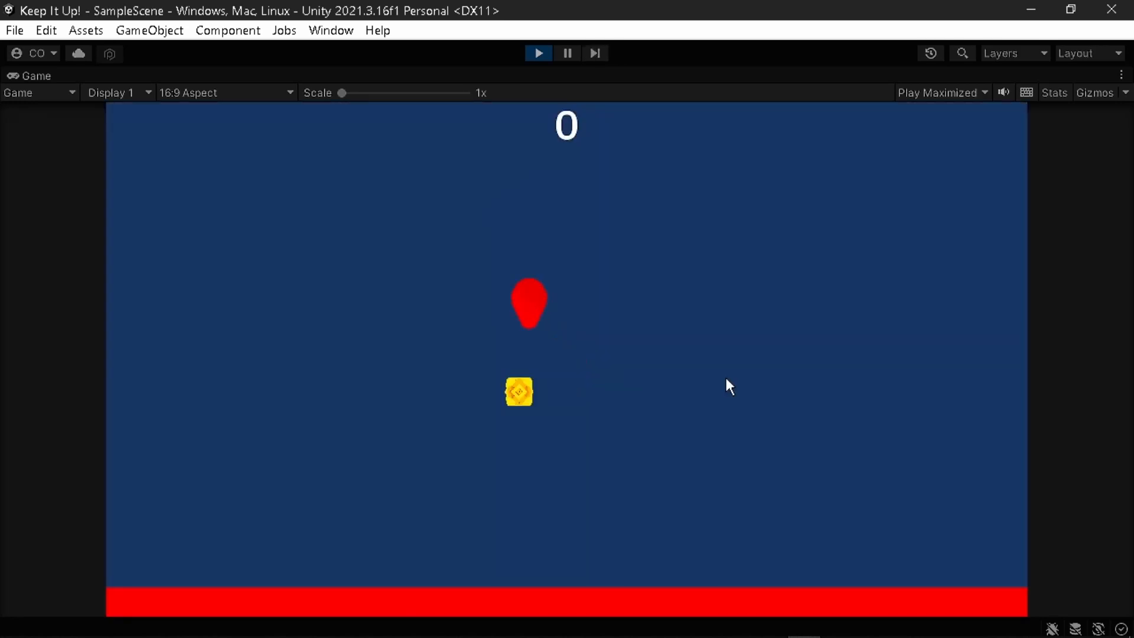